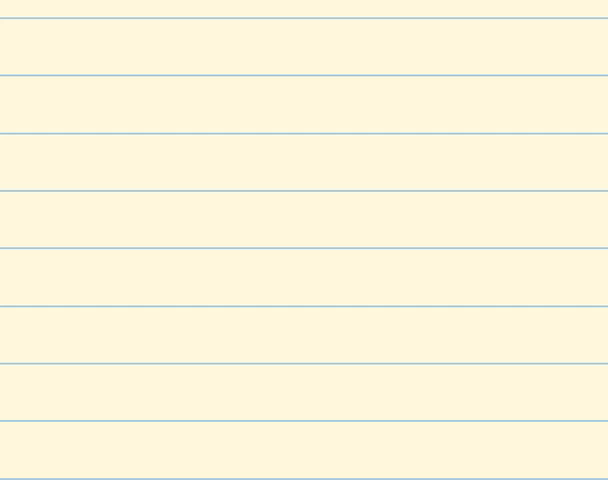
Write $35.70 in blue on the blank lined page.
click(120, 152)
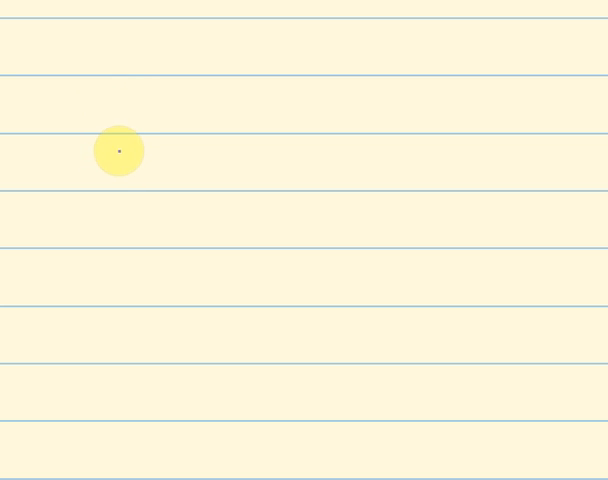
text($)
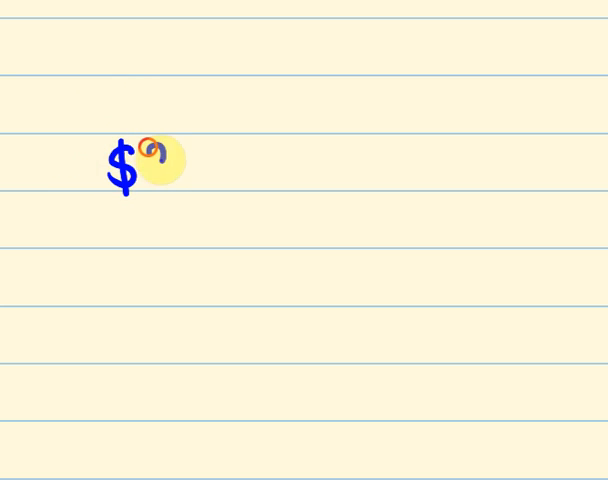
text(35)
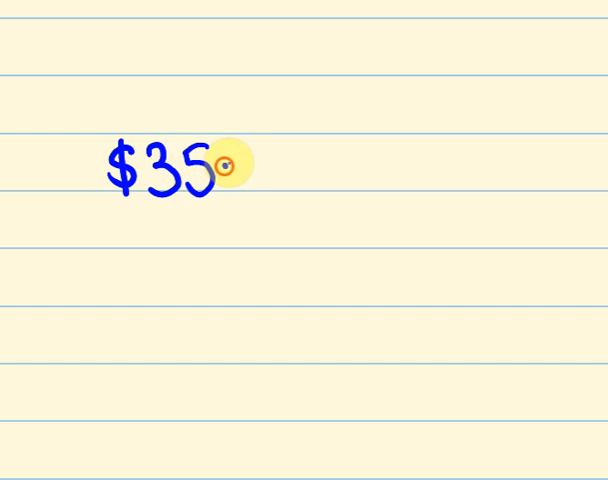
text(.70)
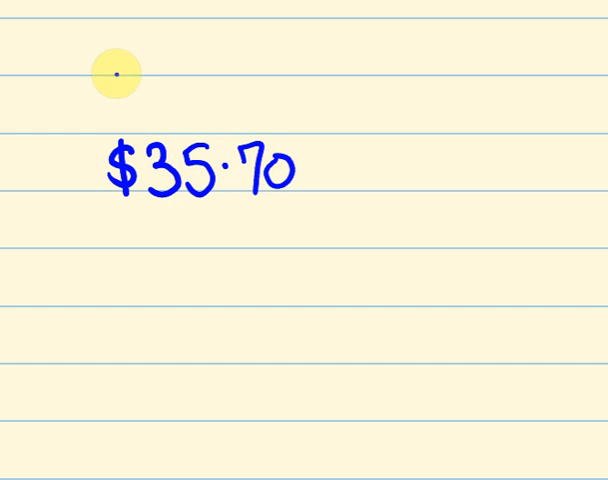
Begin writing $50.00 above it and draw the subtraction line underneath.
text($5)
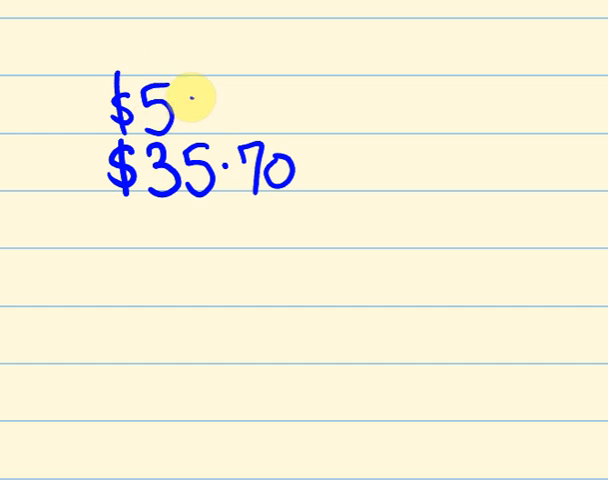
drag(176, 110, 300, 120)
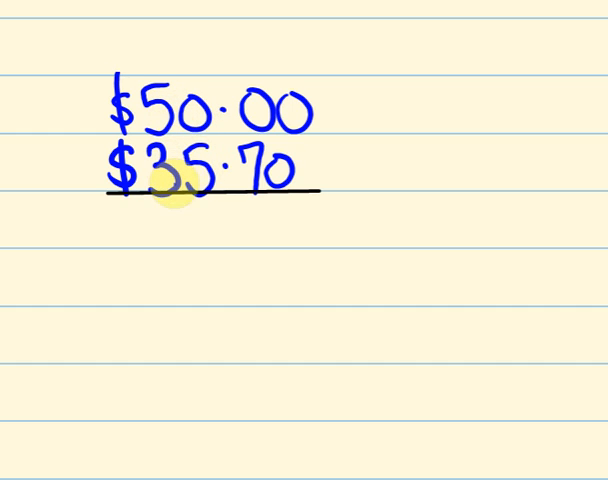
mouse_move(176, 180)
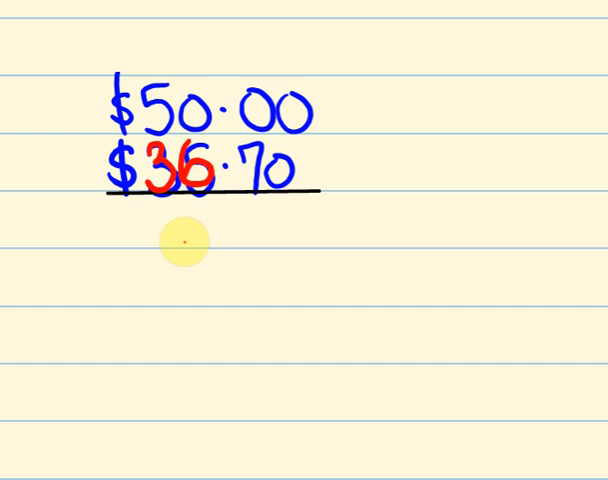
mouse_move(138, 244)
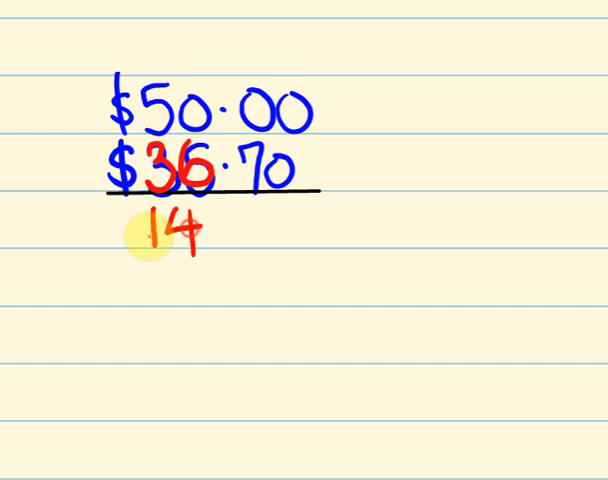
Write the red answer $14.30 under the line for $50.00 minus $35.70.
text($)
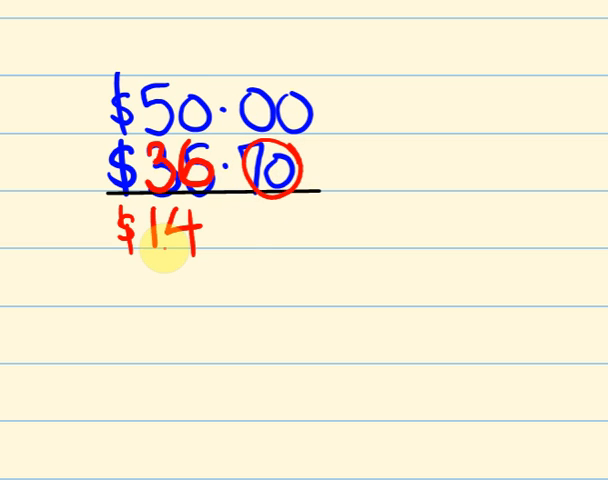
mouse_move(240, 232)
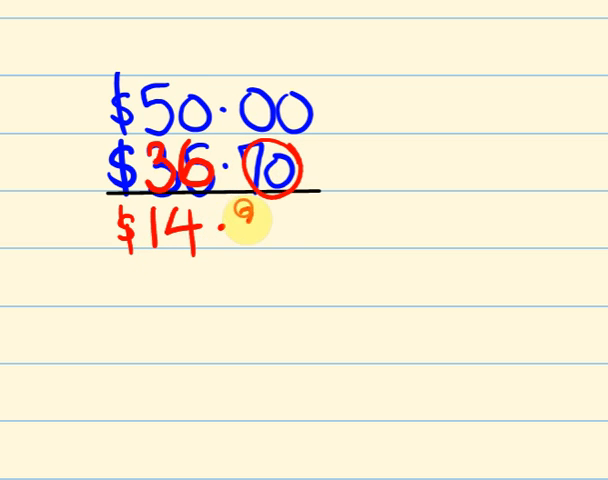
text(30)
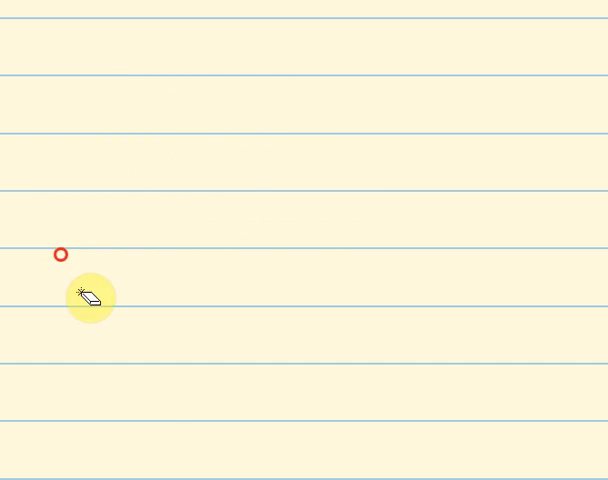
mouse_move(148, 208)
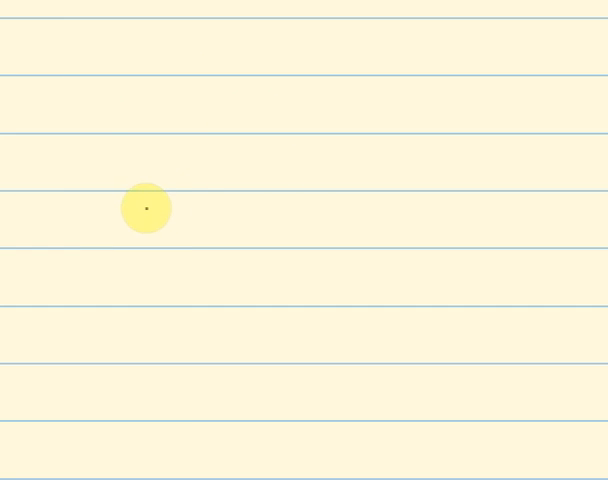
Write $9.70 in black on the fresh page.
text($)
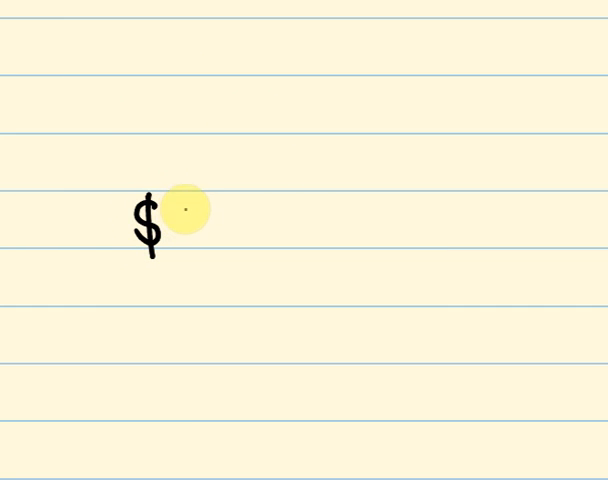
text(9)
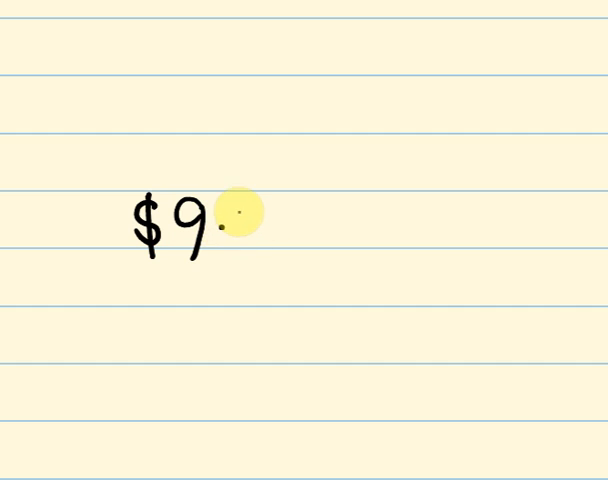
text(.70)
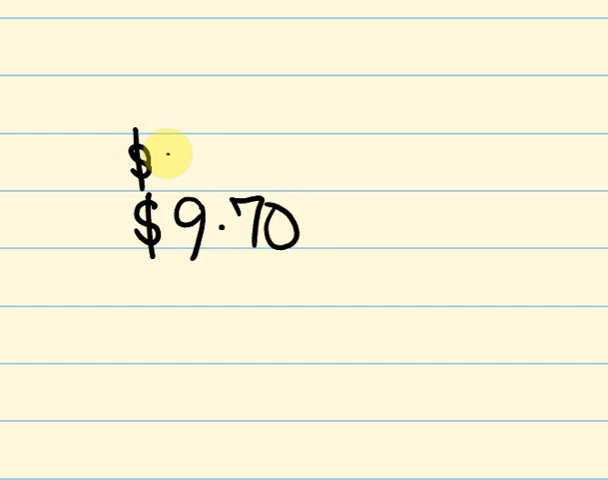
Write $20.00 above it and draw the answer line under $9.70.
text($20.00)
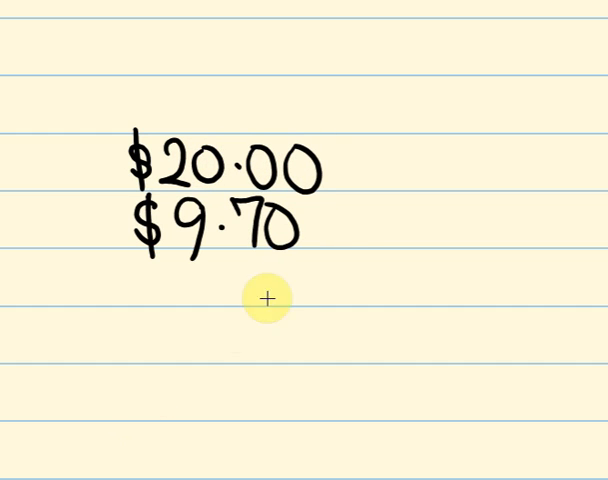
drag(132, 254, 344, 248)
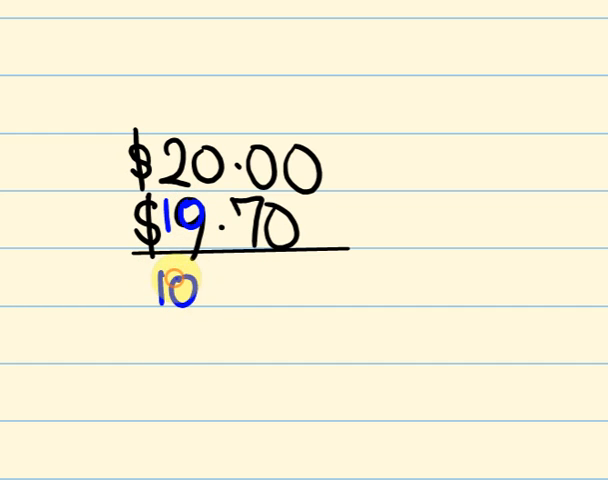
Write the blue answer $10.30 below the line for $20.00 minus $9.70.
text($10)
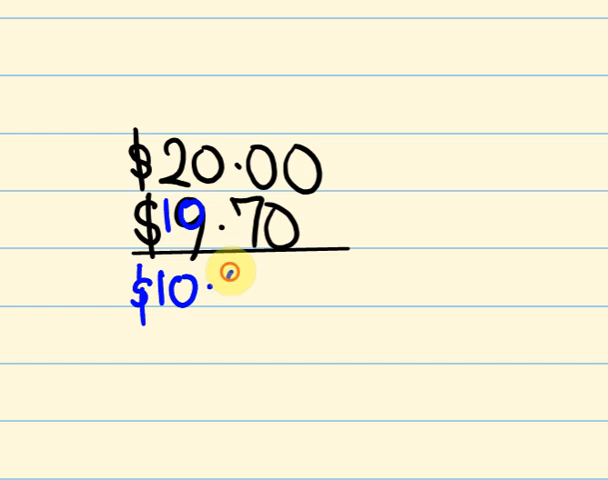
text(.30)
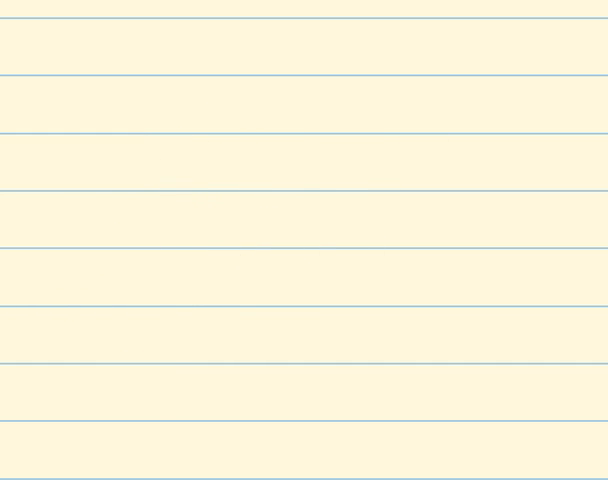
Write $5.45 and $20.00 above it in black on the fresh page.
click(148, 122)
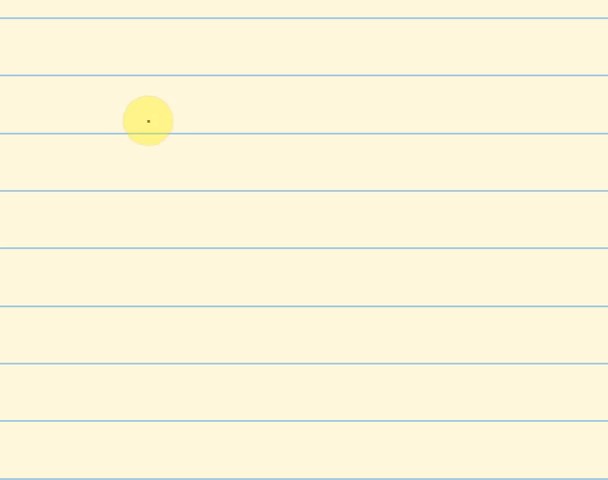
mouse_move(132, 198)
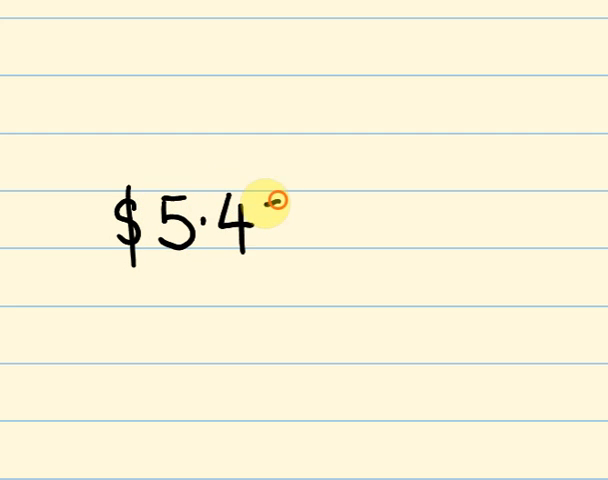
text(5)
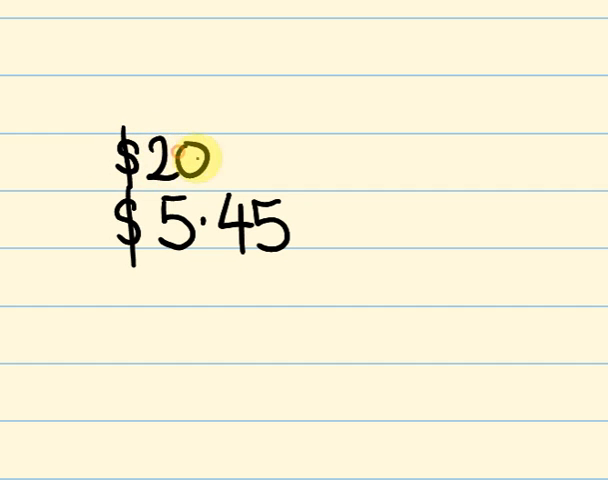
text(.00)
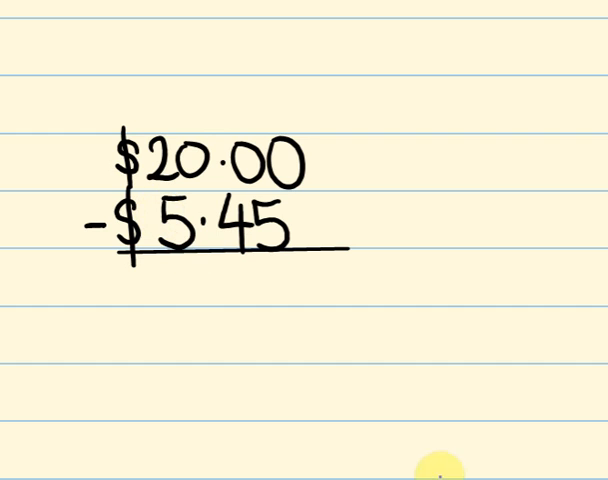
mouse_move(176, 198)
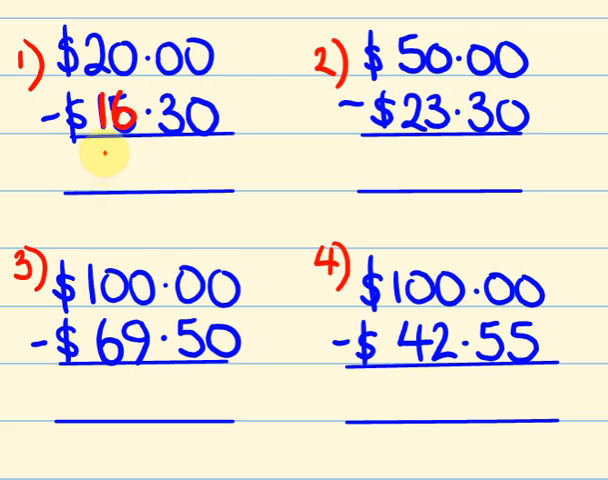
Answer problems 1 and 2 in red: $4.70 and $26.70.
text(4)
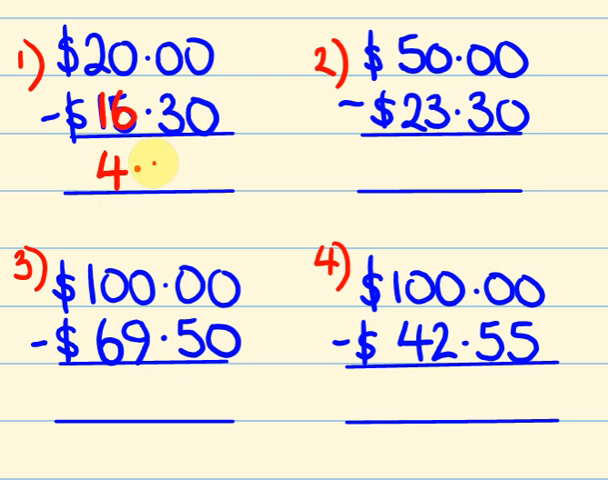
text(.70)
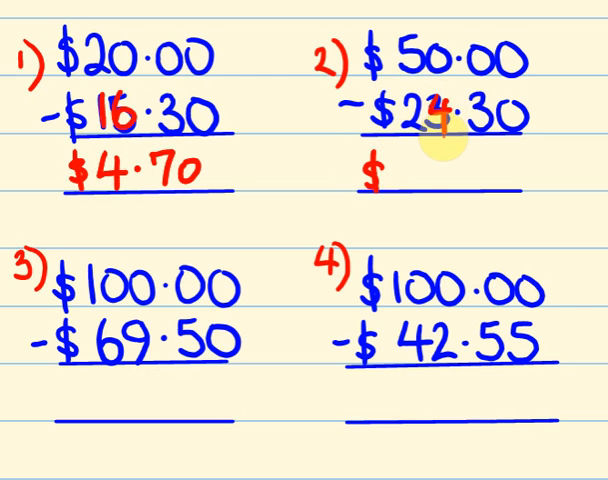
text(26.70)
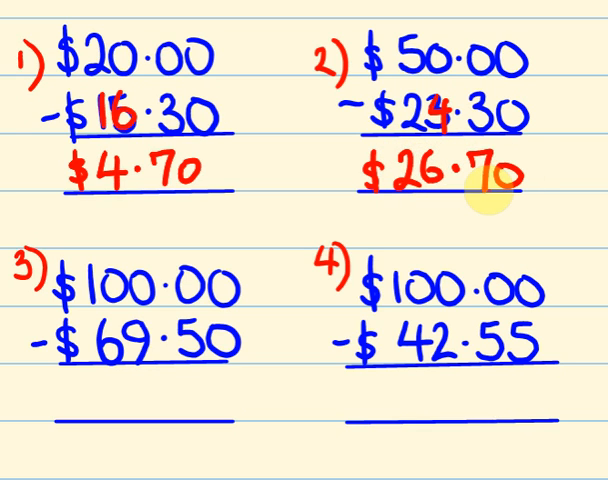
mouse_move(64, 410)
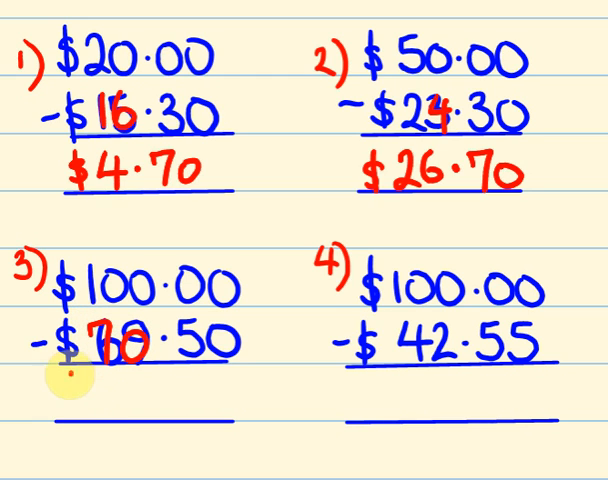
Answer problem 3 as $30.50 in red and begin problem 4's answer with $57.
text($30.50)
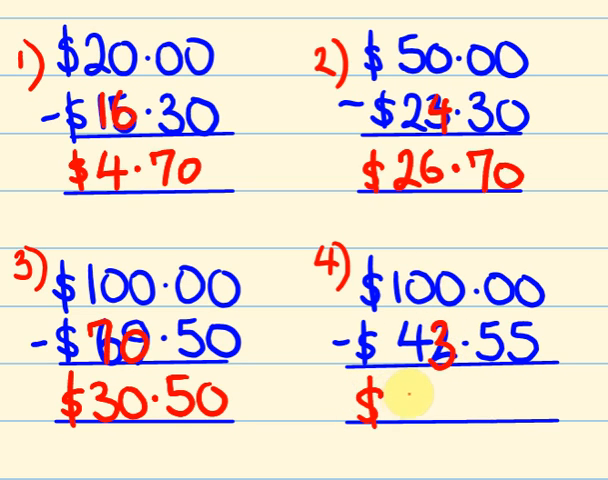
text(57)
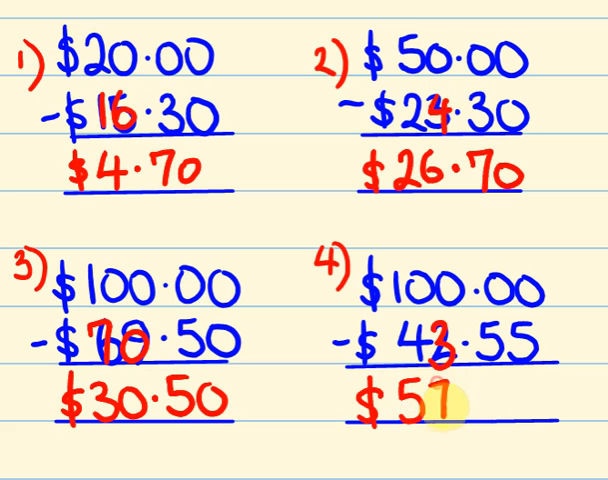